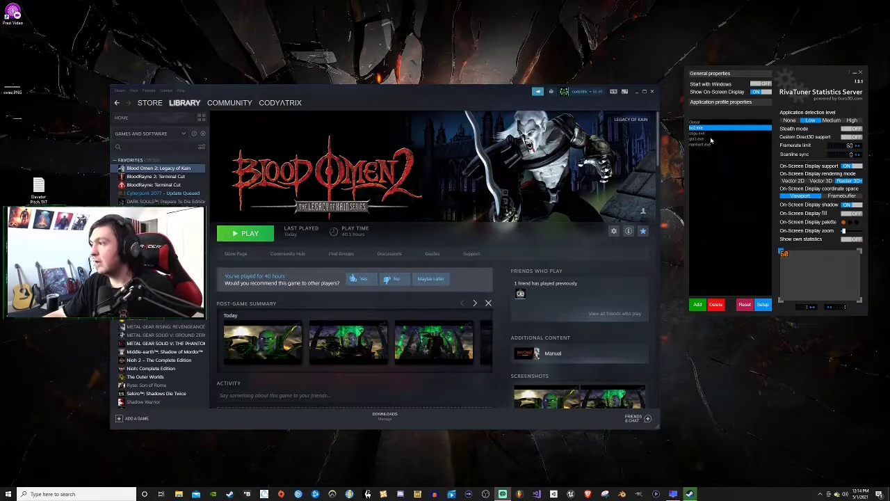
- Launch Blood Omen 2 from its Steam library page, then relaunch it after it exits
{"action": "left_click", "coordinate": [697, 304]}
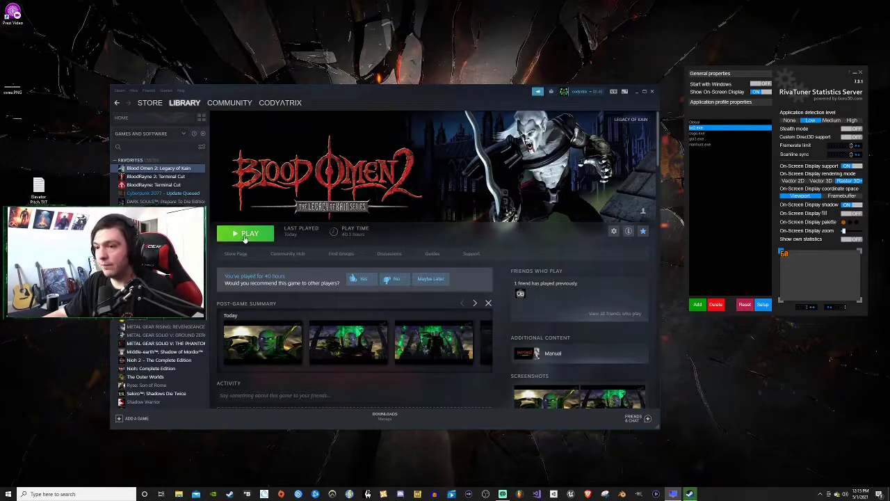
{"action": "left_click", "coordinate": [249, 233]}
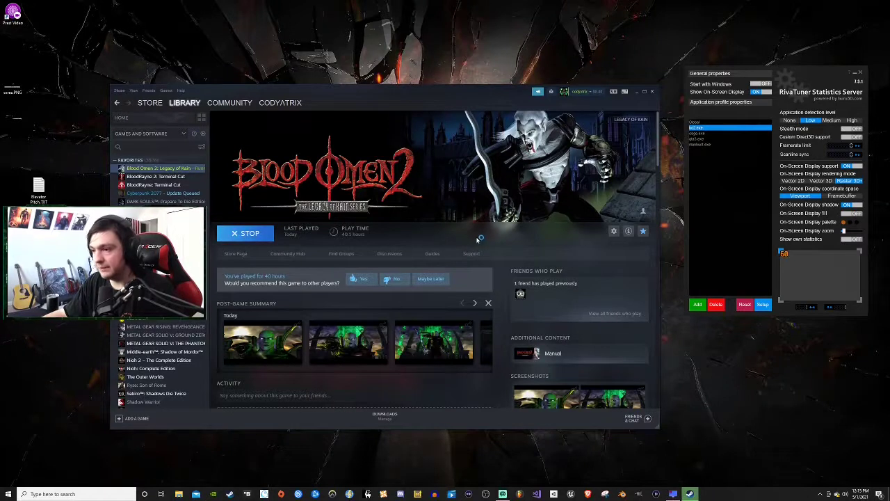
{"action": "left_click", "coordinate": [245, 233]}
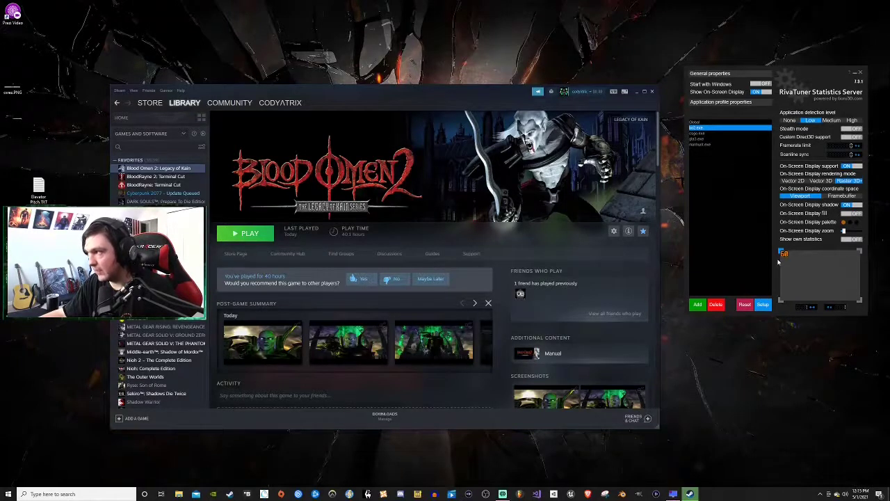
{"action": "left_click", "coordinate": [250, 233]}
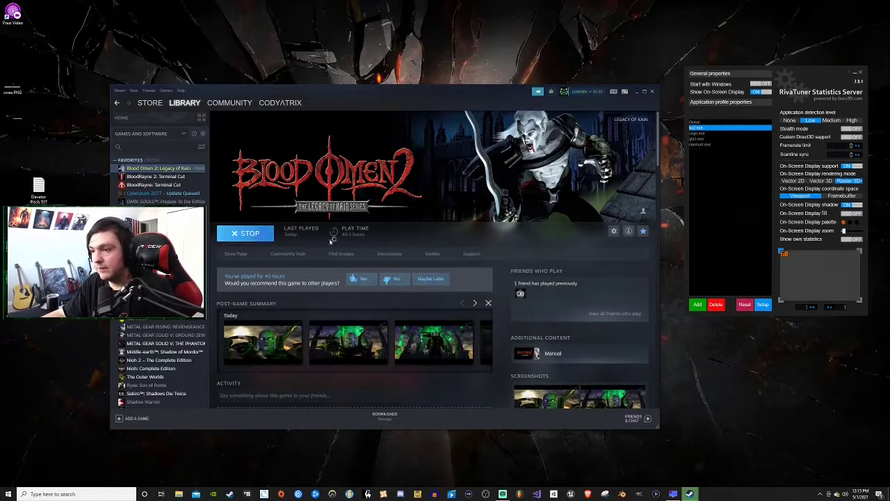
{"action": "left_click", "coordinate": [245, 233]}
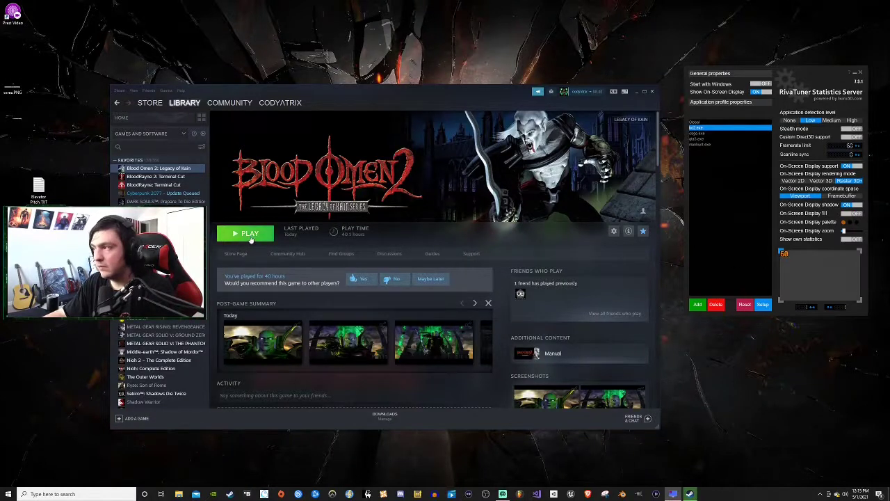
- Launch Blood Omen 2 from the library page twice more after each session closes
{"action": "left_click", "coordinate": [249, 233]}
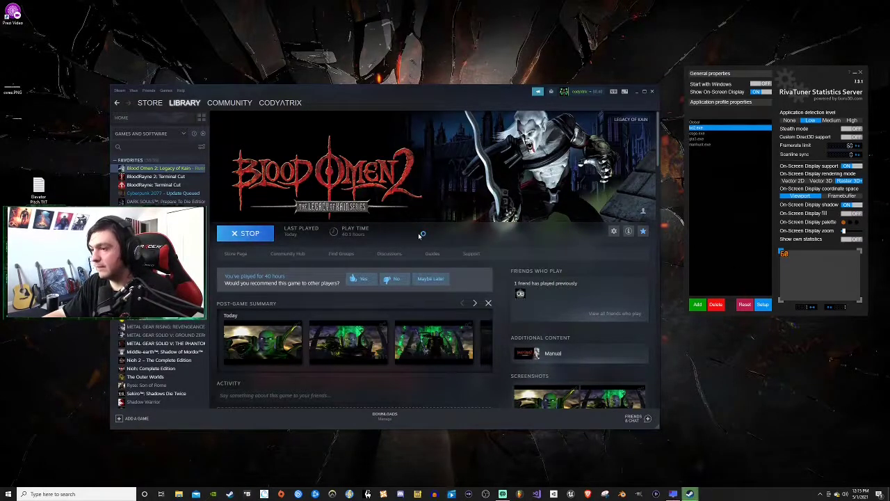
{"action": "left_click", "coordinate": [245, 233]}
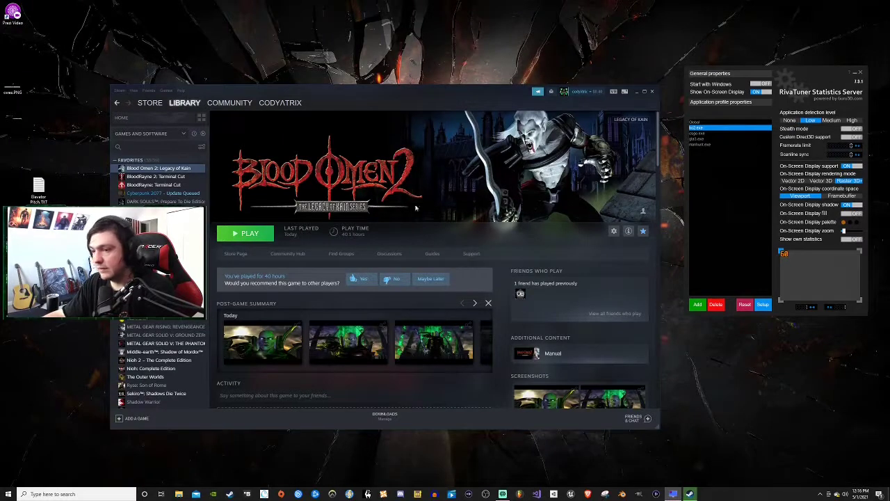
{"action": "left_click", "coordinate": [246, 233]}
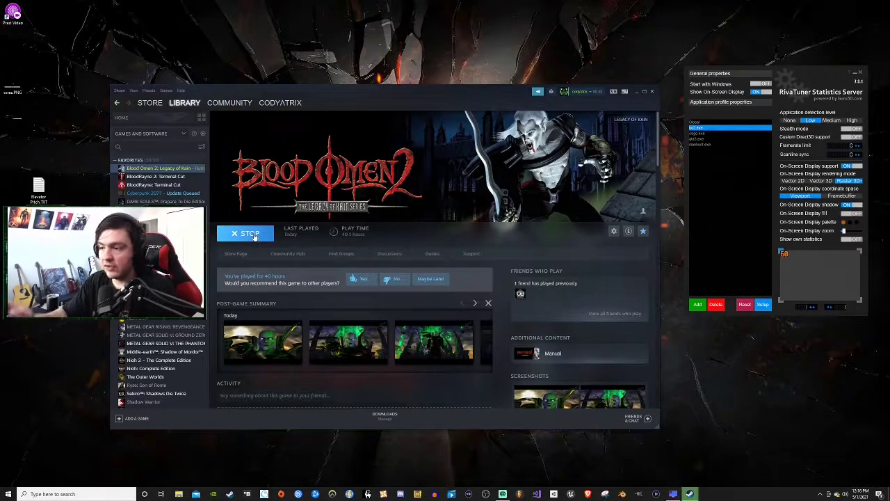
{"action": "left_click", "coordinate": [249, 233]}
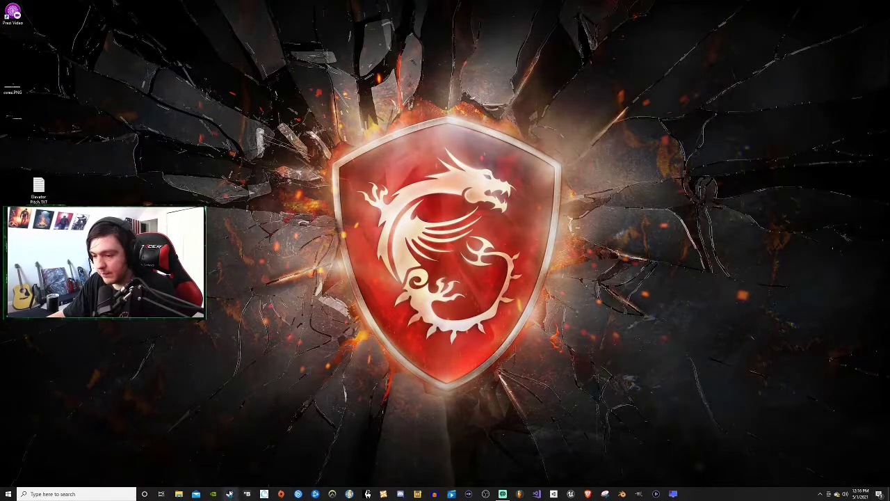
{"action": "mouse_move", "coordinate": [604, 446]}
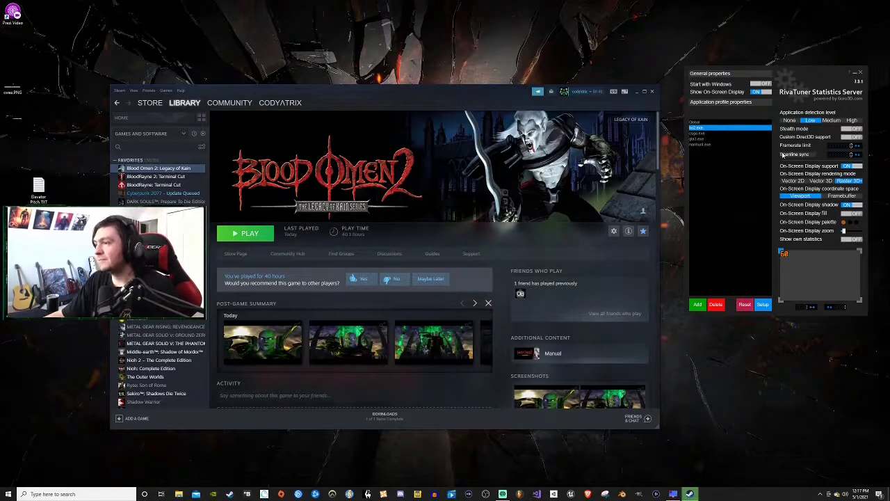
{"action": "mouse_move", "coordinate": [795, 154]}
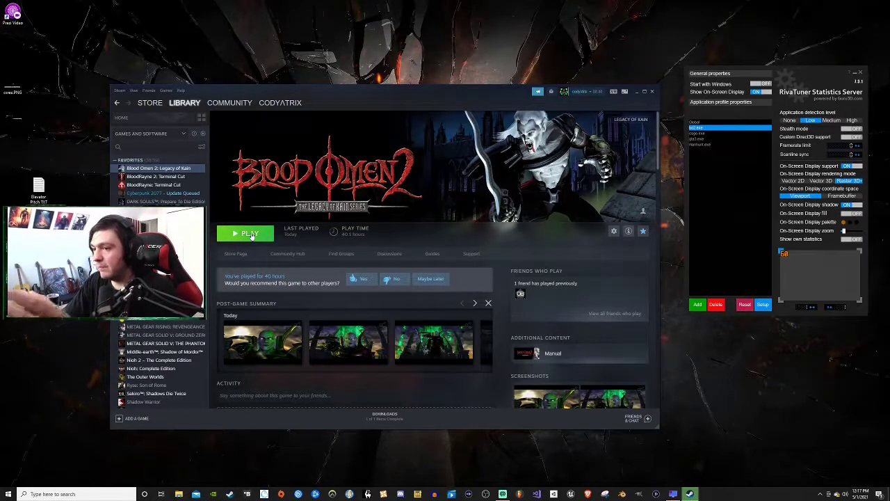
- Stop the frozen Blood Omen 2 session from its library page and confirm ending it
{"action": "left_click", "coordinate": [245, 233]}
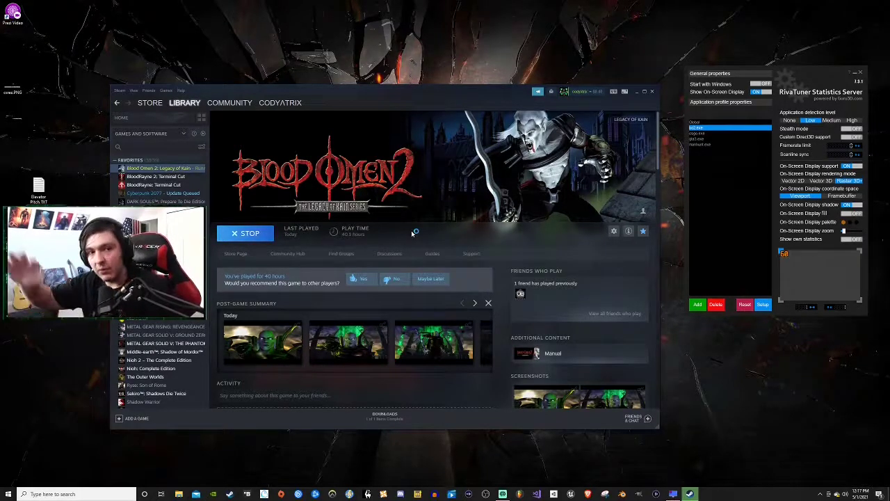
{"action": "left_click", "coordinate": [245, 233]}
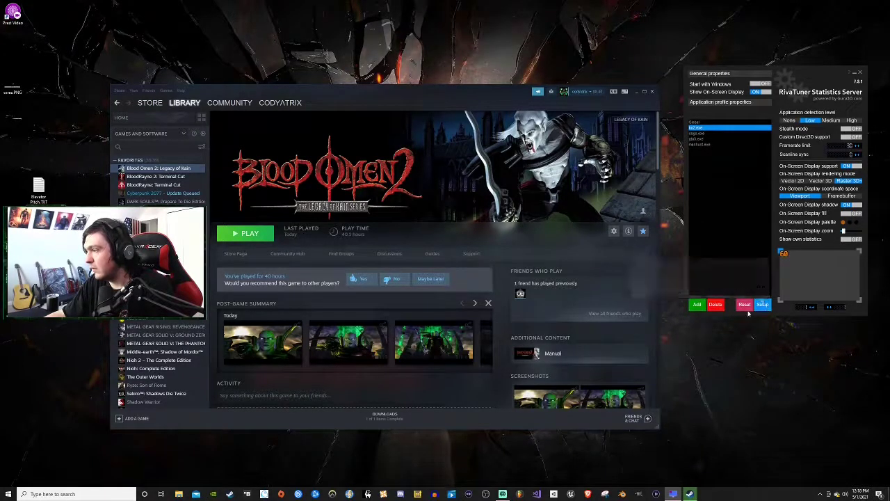
{"action": "left_click", "coordinate": [249, 233]}
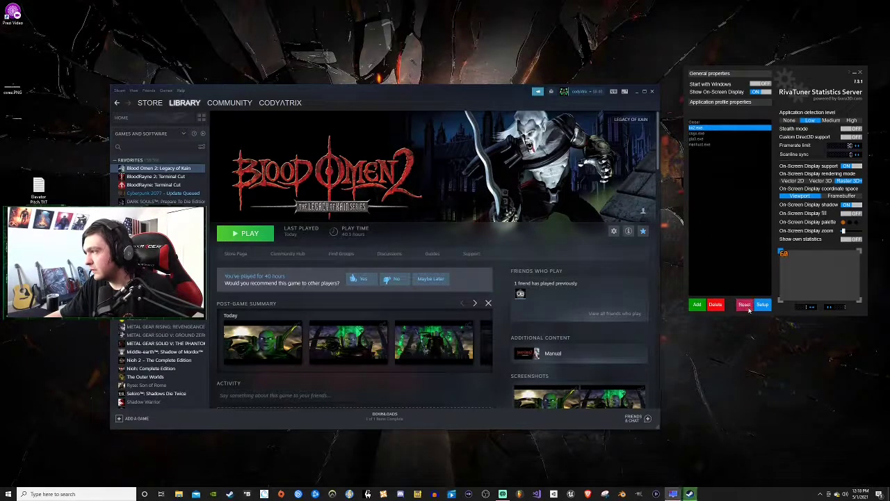
{"action": "left_click", "coordinate": [763, 305]}
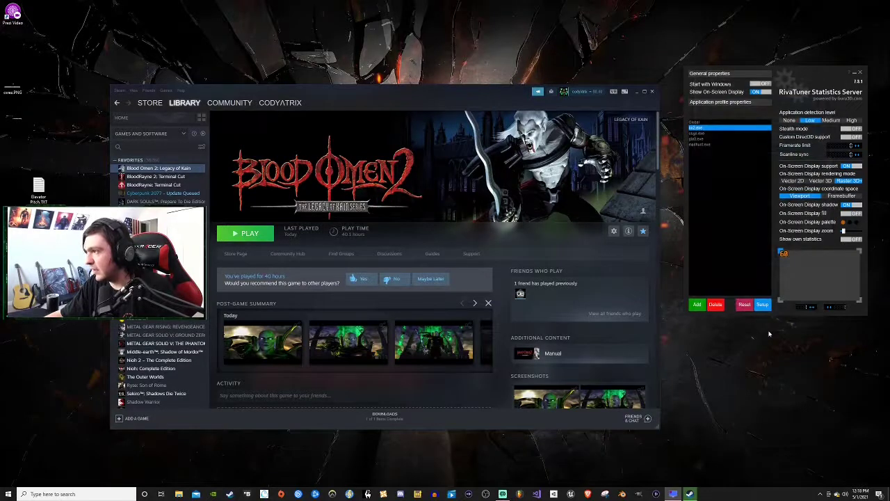
- Start Blood Omen 2, cancel that launch, then launch it once more
{"action": "left_click", "coordinate": [249, 233]}
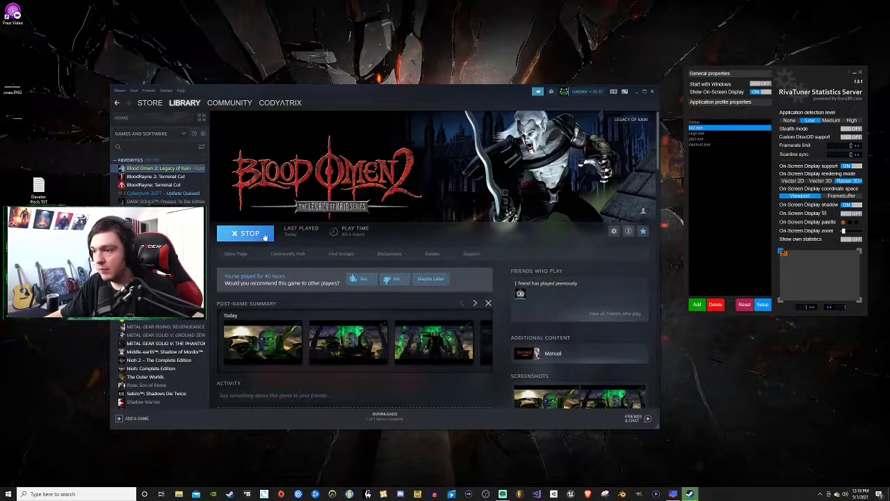
{"action": "left_click", "coordinate": [250, 233]}
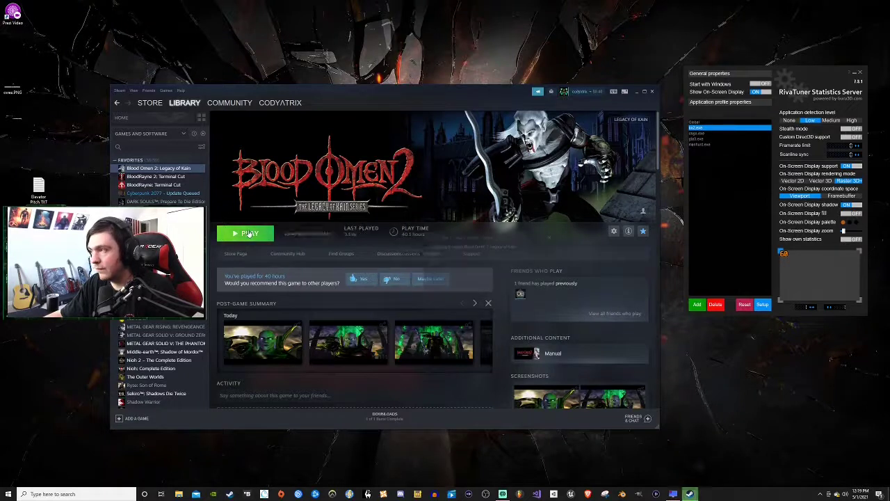
{"action": "left_click", "coordinate": [245, 234]}
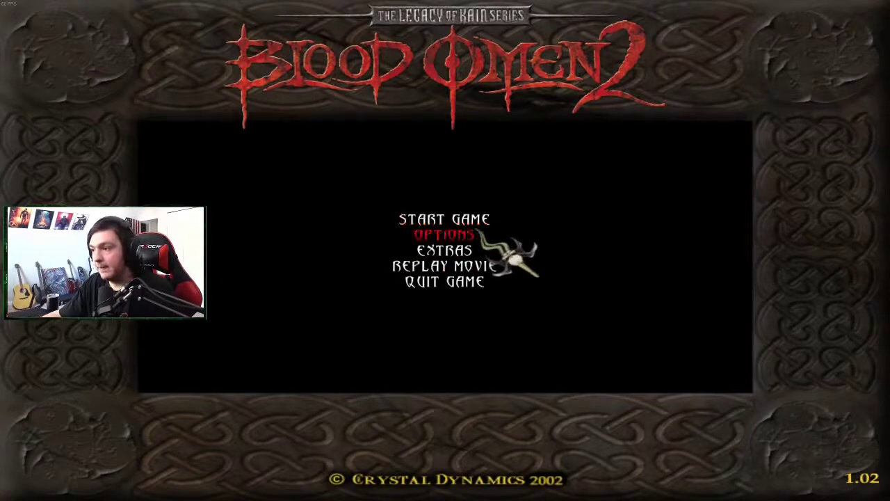
- Choose Start Game on the Blood Omen 2 main menu to enter gameplay
{"action": "left_click", "coordinate": [444, 219]}
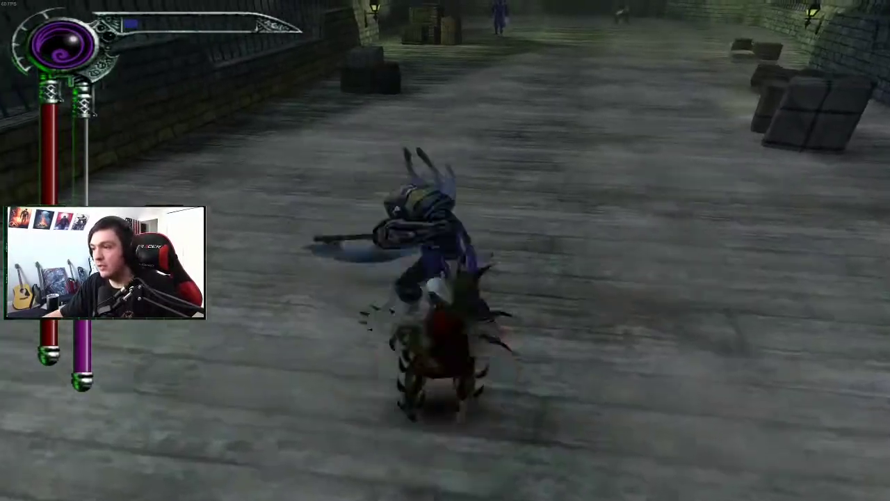
- Pause the running level with Esc to show the Game Paused menu
{"action": "key", "text": "Escape"}
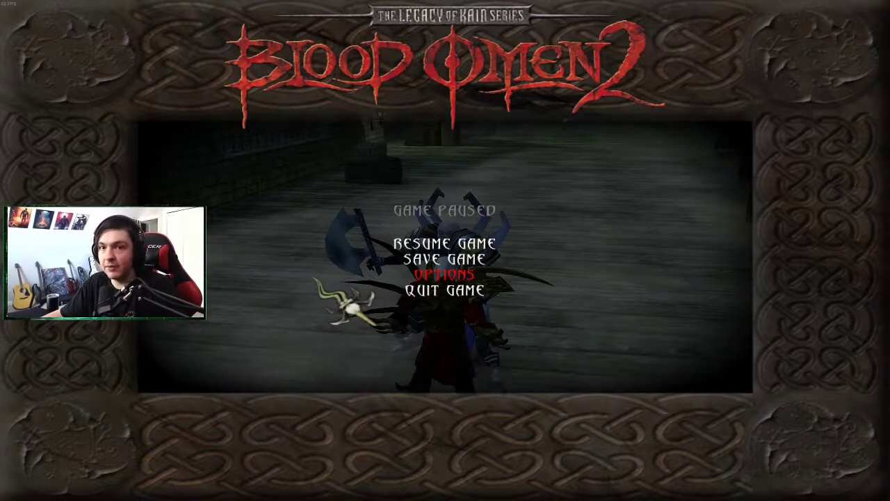
- Quit the paused game to the main menu and open Options > Graphic Options
{"action": "left_click", "coordinate": [445, 290]}
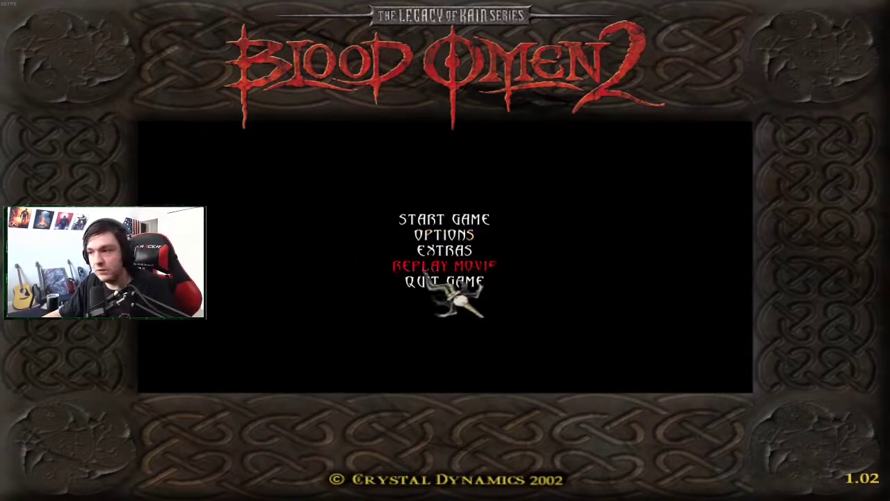
{"action": "left_click", "coordinate": [444, 234]}
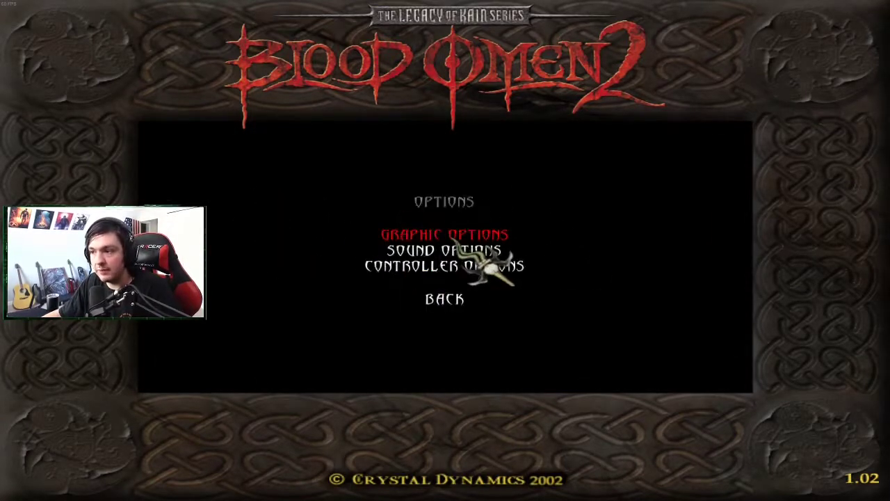
{"action": "left_click", "coordinate": [444, 234]}
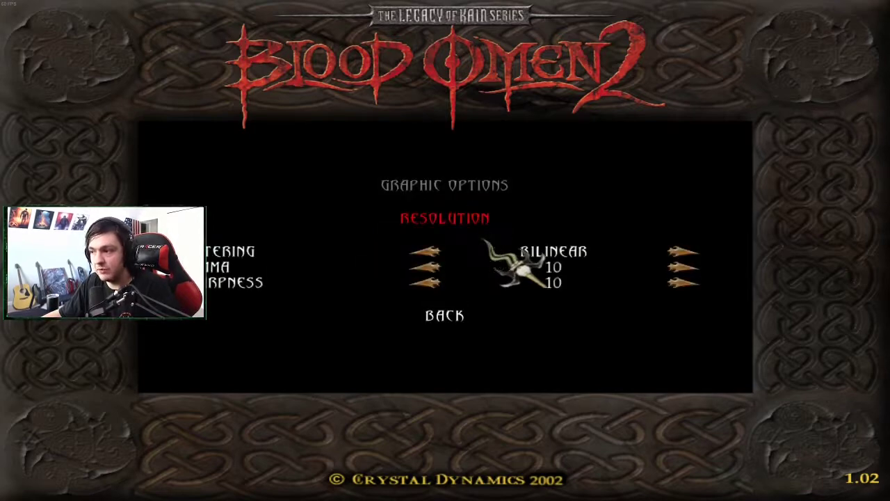